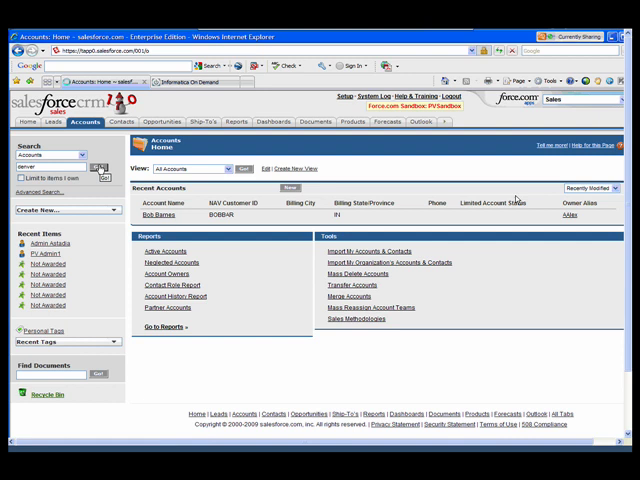
# Step: Start a new Contact-type account after searching Salesforce for an existing Denver record
pyautogui.click(96, 156)
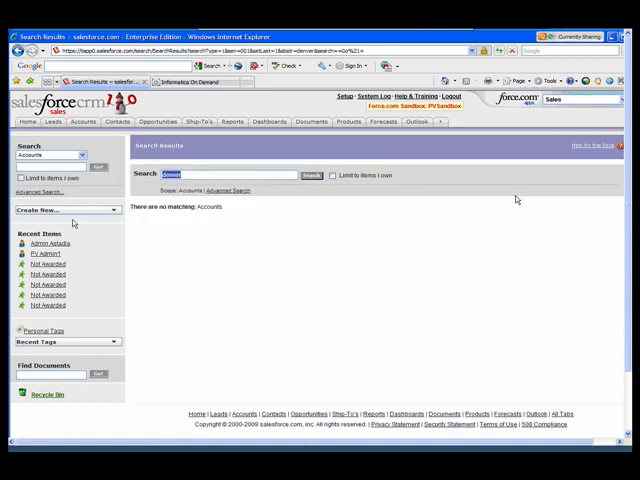
pyautogui.click(64, 208)
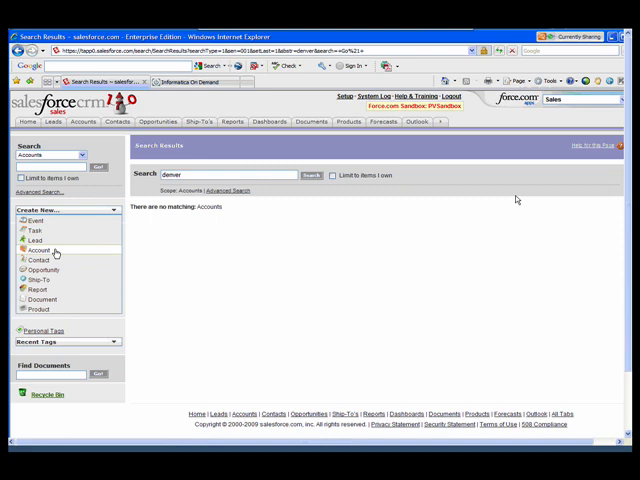
pyautogui.click(40, 250)
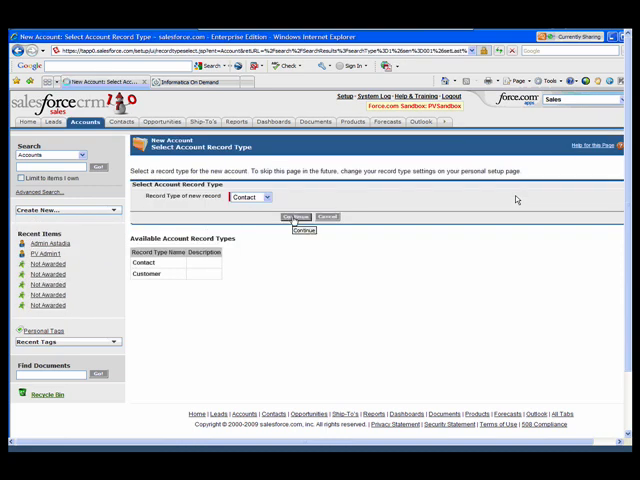
pyautogui.click(304, 218)
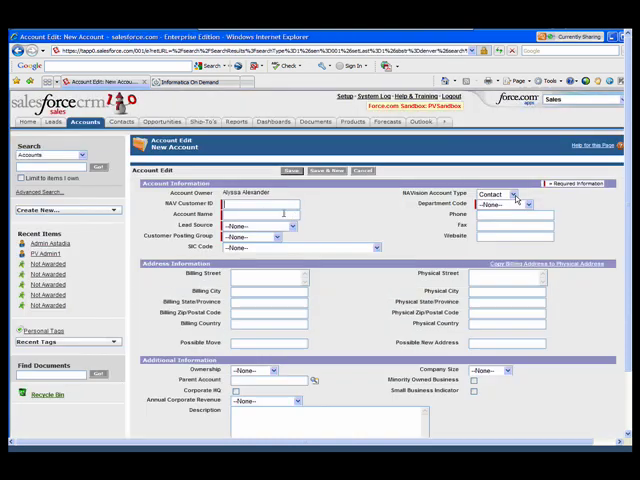
# Step: Name it Denver Chop House with DENVER superintendent code, CO billing state, and save
pyautogui.write('DENCHO')
pyautogui.click(260, 214)
pyautogui.write('Denver Chop House')
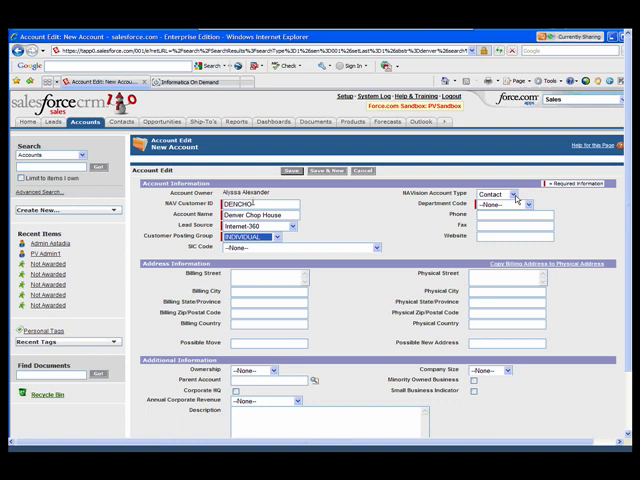
pyautogui.click(532, 208)
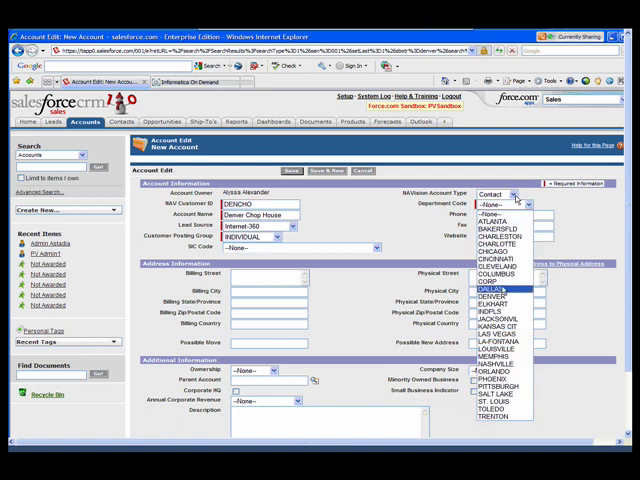
pyautogui.click(504, 292)
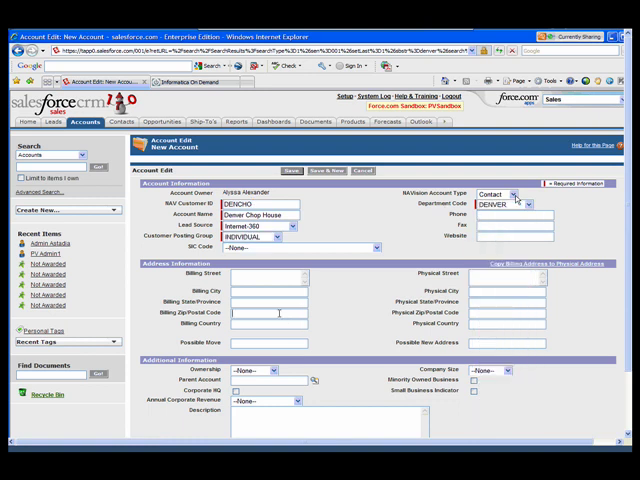
pyautogui.write('CO')
pyautogui.click(270, 290)
pyautogui.write('Denver')
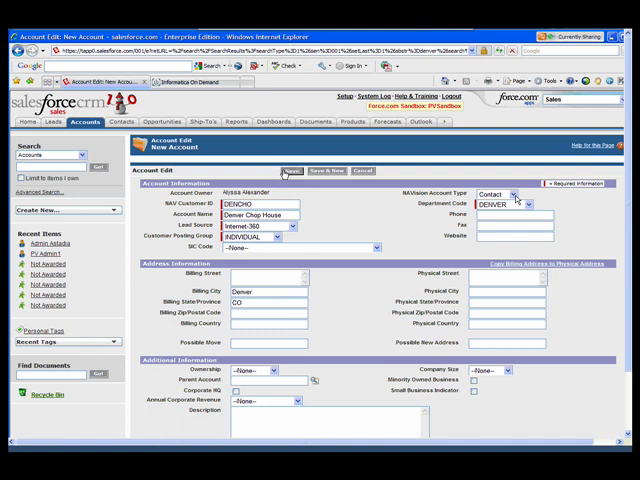
pyautogui.click(292, 170)
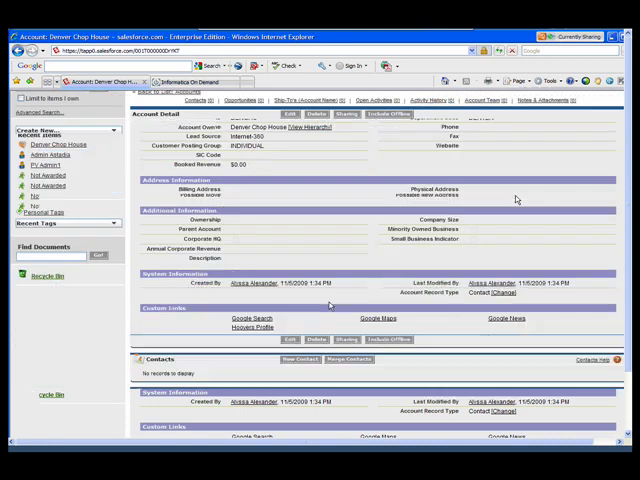
# Step: Start a new opportunity on the Denver Chop House account and set its lead source
pyautogui.click(304, 392)
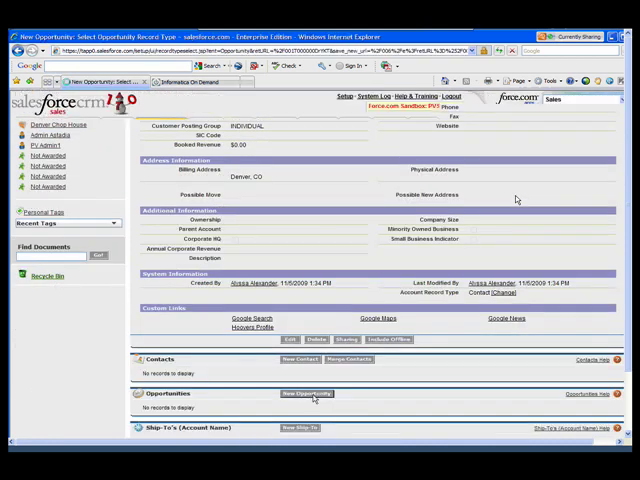
pyautogui.click(304, 392)
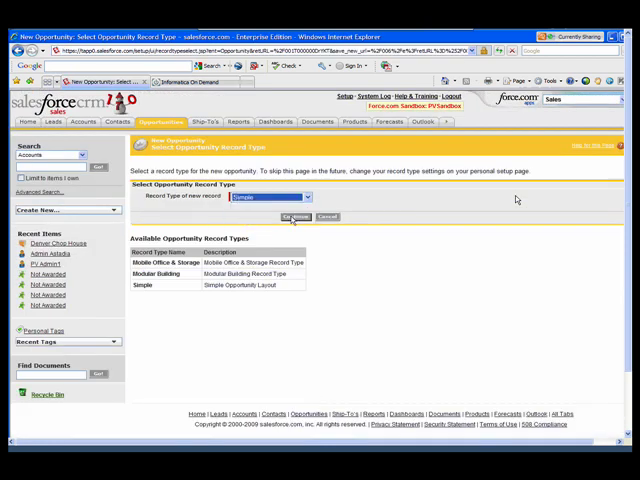
pyautogui.click(294, 216)
pyautogui.write('Storage for Holidays')
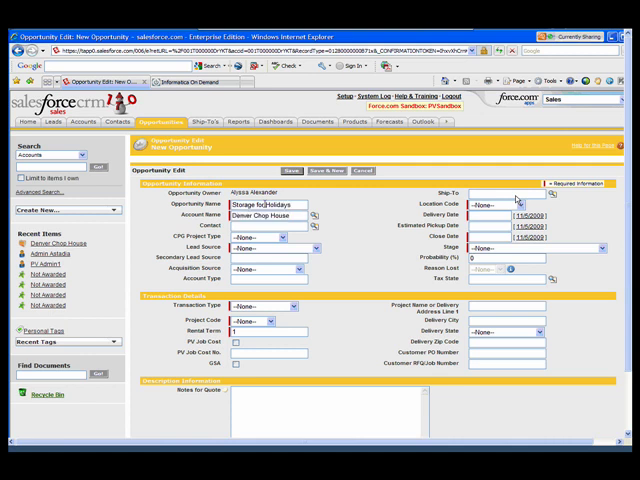
pyautogui.click(280, 248)
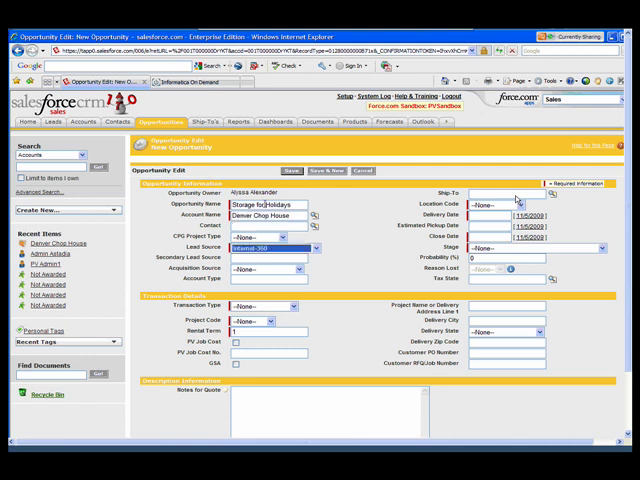
# Step: Set location code DENVER, fill dates and stage, and save the opportunity
pyautogui.click(524, 202)
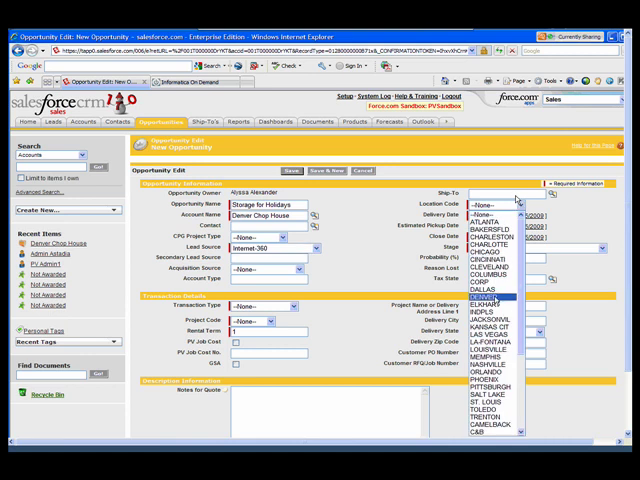
pyautogui.click(484, 294)
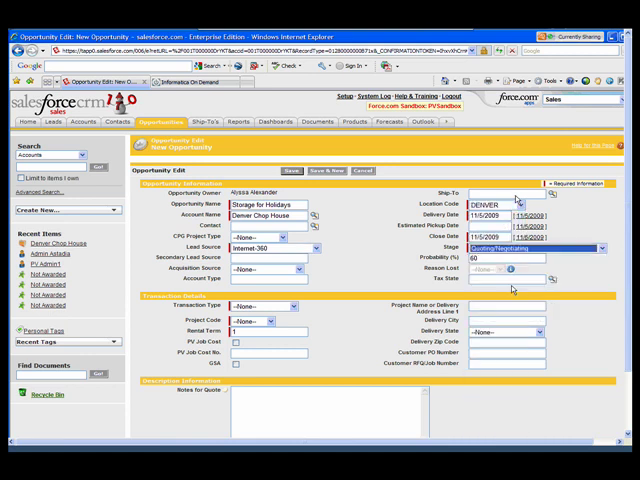
pyautogui.click(272, 306)
pyautogui.write('5')
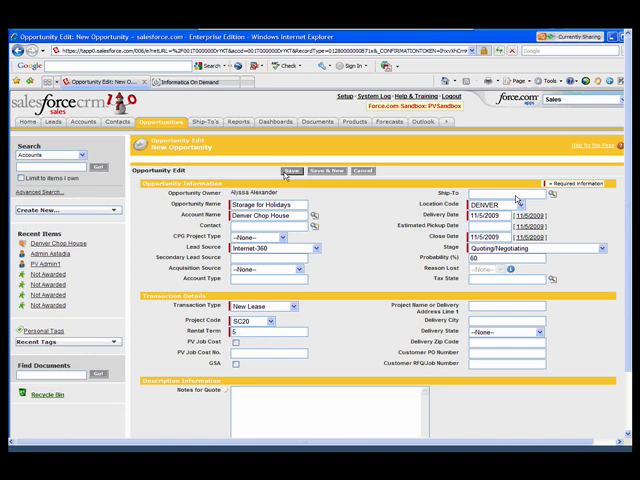
pyautogui.click(290, 170)
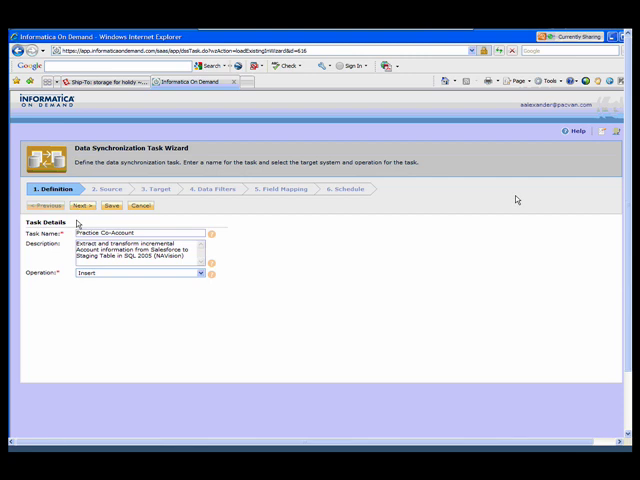
# Step: Use the Salesforce Development connection's Account object as the single source
pyautogui.click(76, 204)
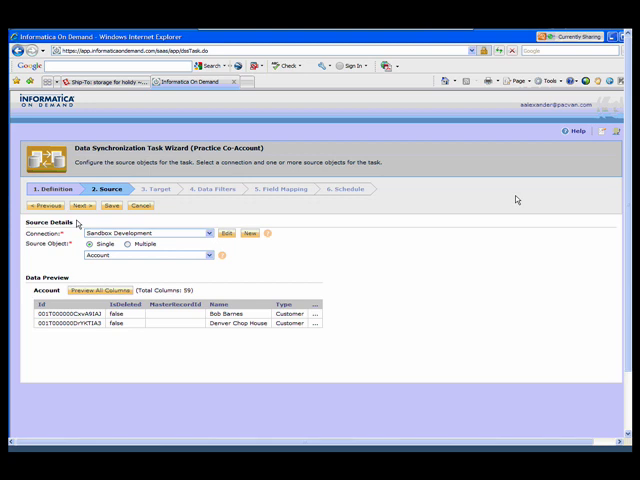
pyautogui.moveTo(82, 220)
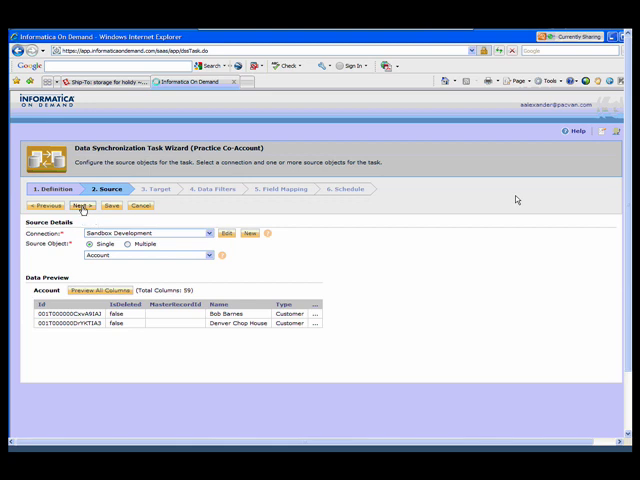
# Step: Target the Navision contact staging table and filter to Contact accounts not yet in Navision
pyautogui.click(80, 206)
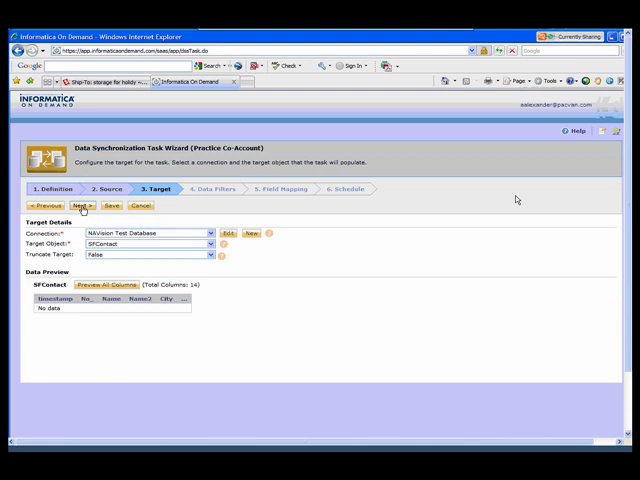
pyautogui.click(76, 206)
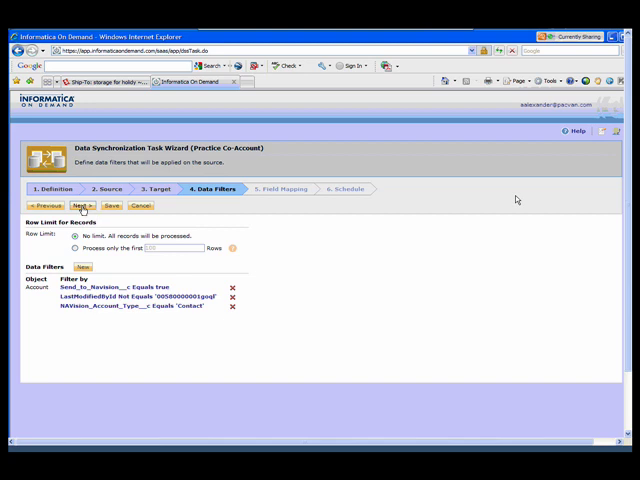
# Step: Review the mapping of Salesforce Account fields onto the Navision contact staging columns
pyautogui.click(84, 204)
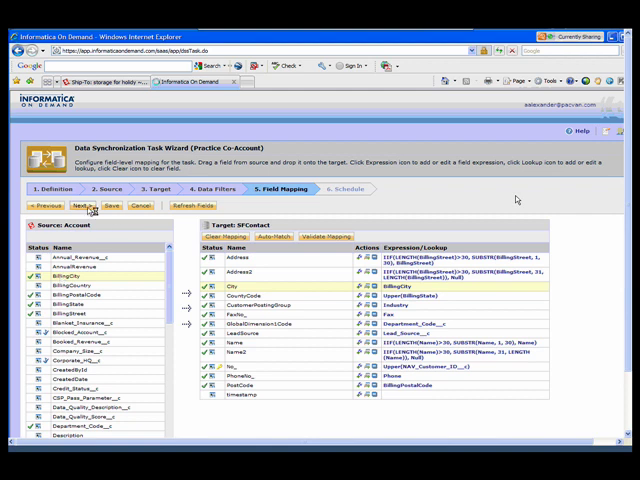
# Step: Create 'Test Schedule' repeating every N minutes with a chosen interval
pyautogui.click(76, 204)
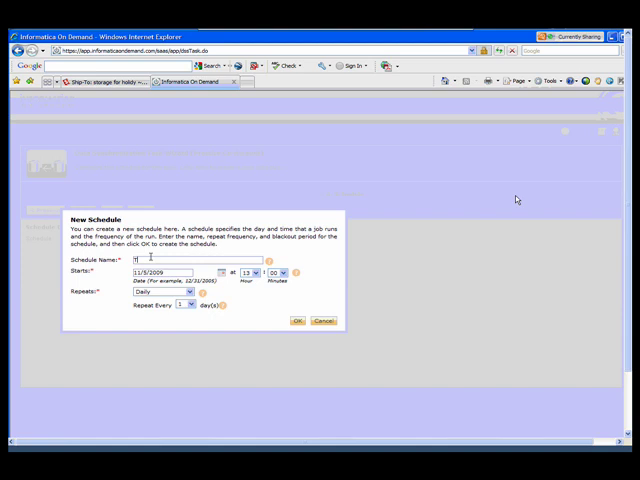
pyautogui.write('Test Schedule')
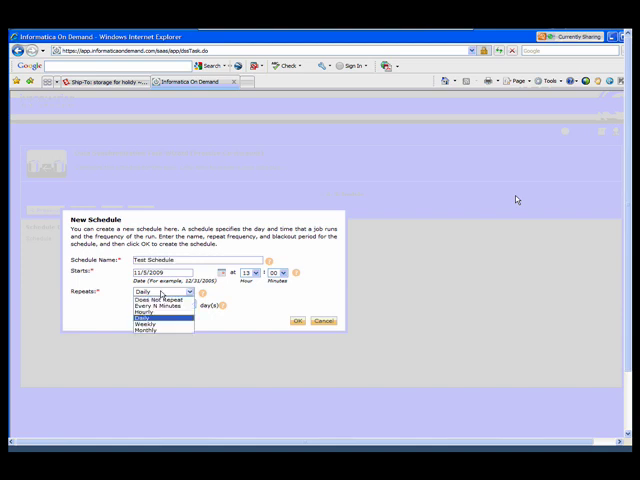
pyautogui.moveTo(160, 304)
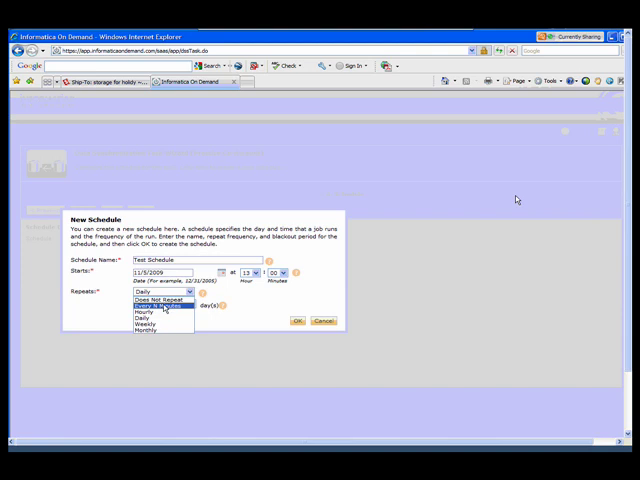
pyautogui.click(144, 300)
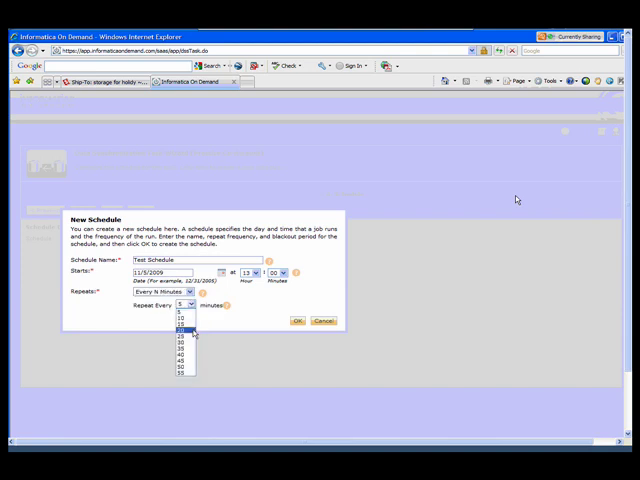
pyautogui.click(184, 364)
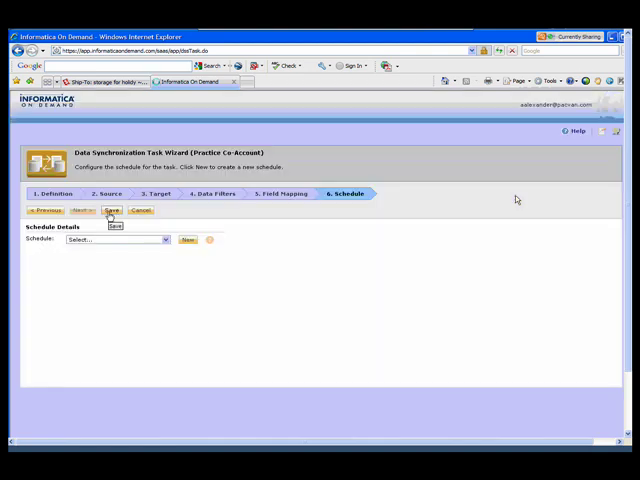
# Step: Save the Practice Co-Account sync task and confirm running it now in the background
pyautogui.click(110, 212)
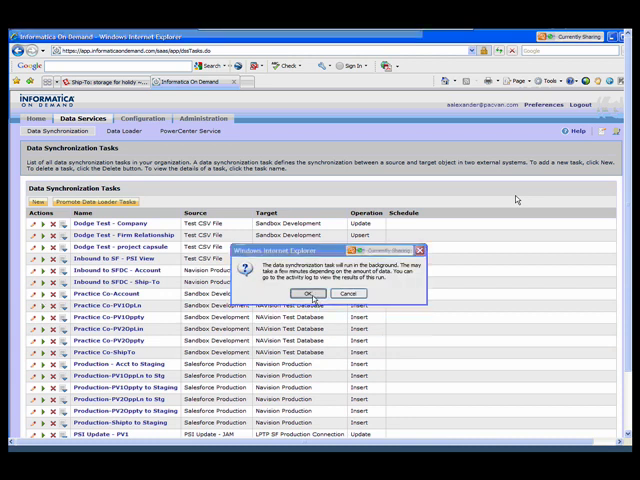
pyautogui.click(308, 292)
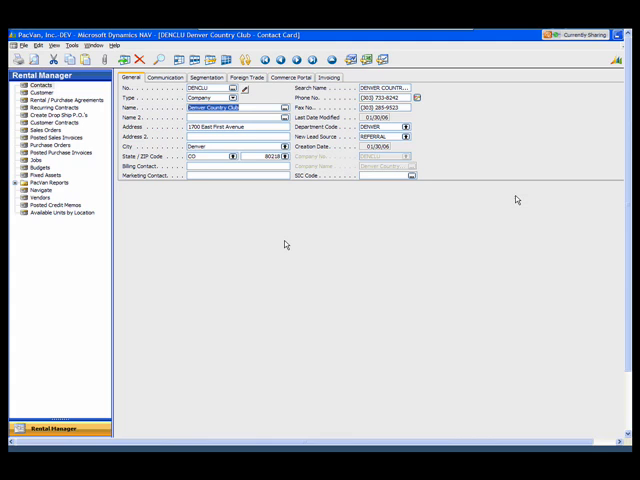
pyautogui.moveTo(248, 276)
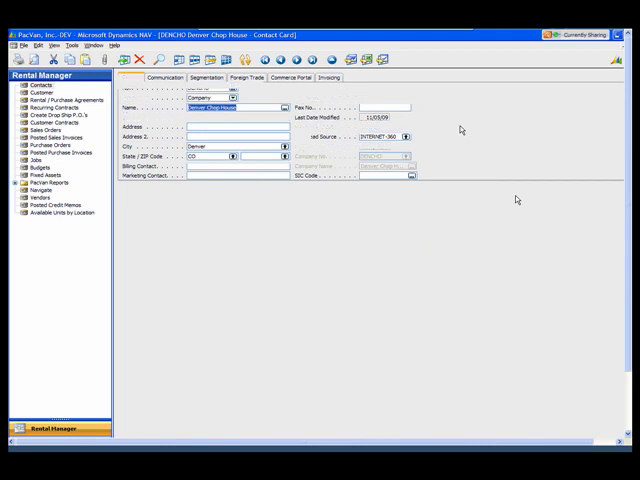
# Step: Browse the NAV Contacts list to the synced Denver Chop House contact card
pyautogui.click(134, 78)
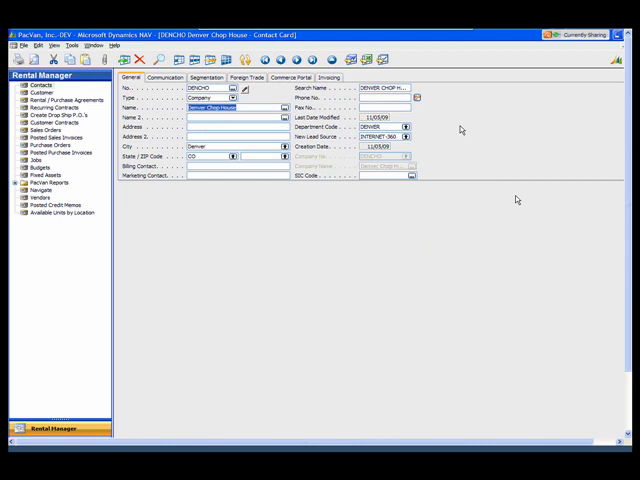